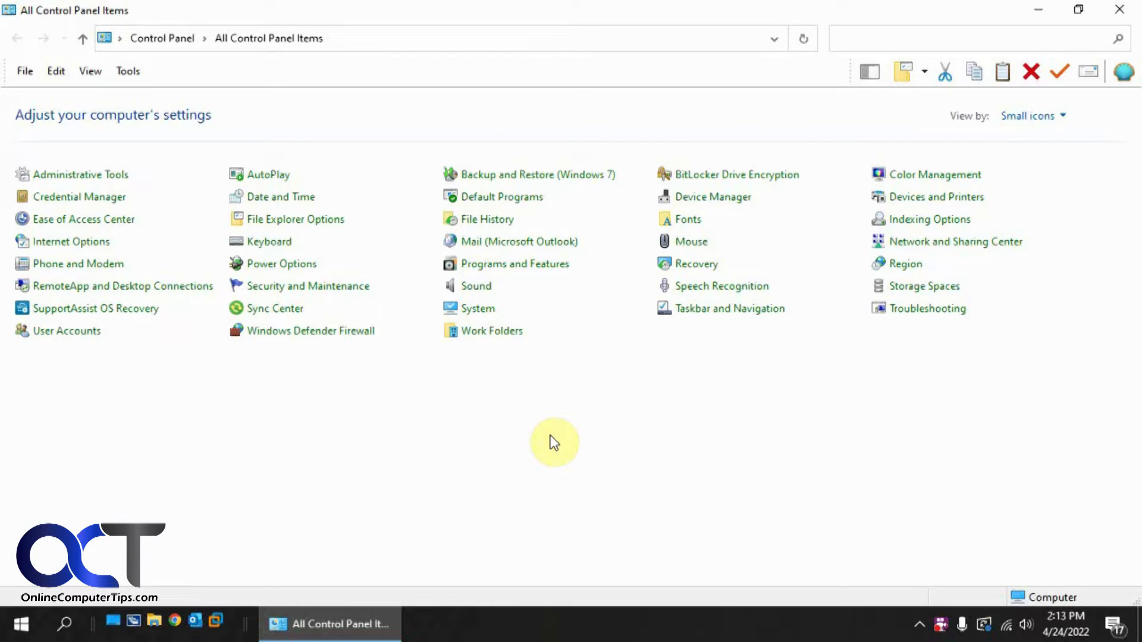
mouse_move(1028, 610)
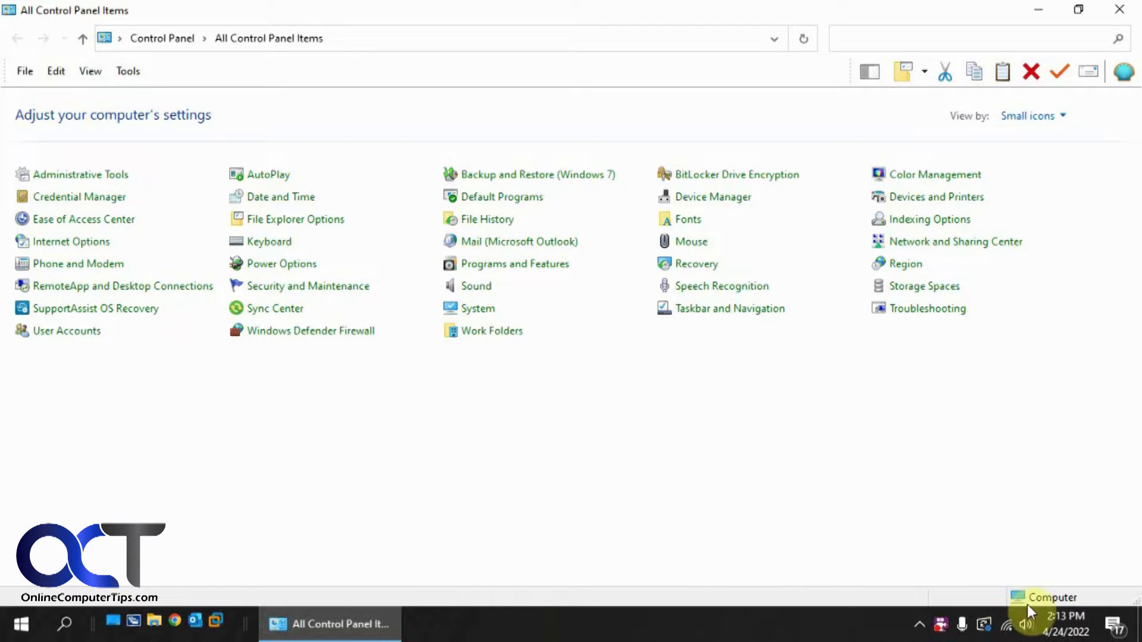
Step: Check the volume mixer and the Realtek Speakers properties in Sound, leaving them unchanged
right_click(1025, 625)
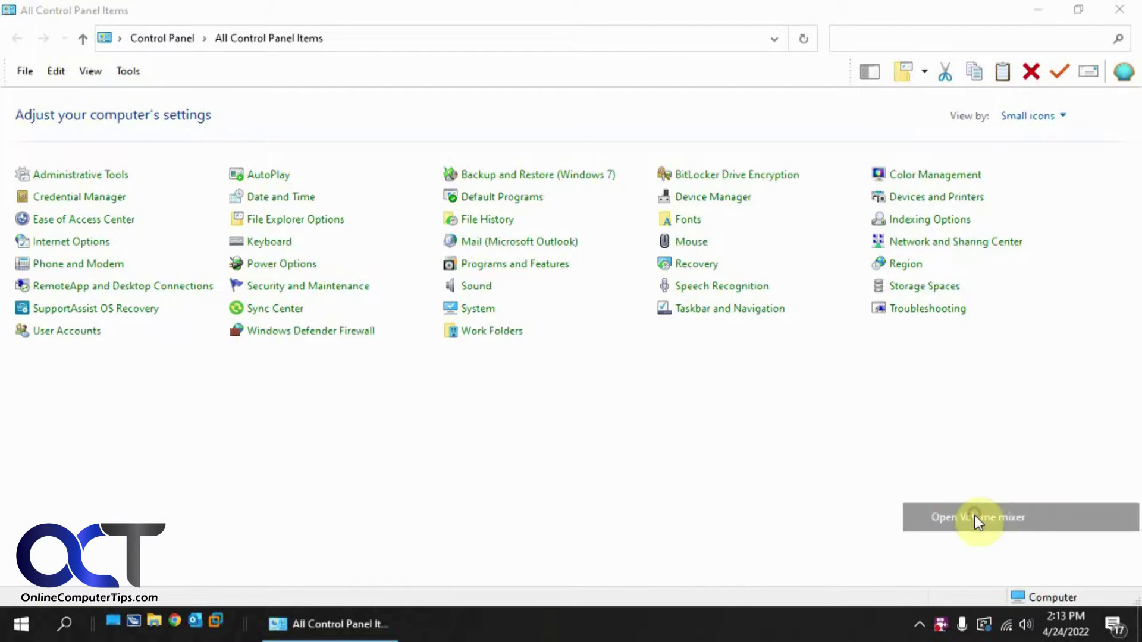
left_click(976, 517)
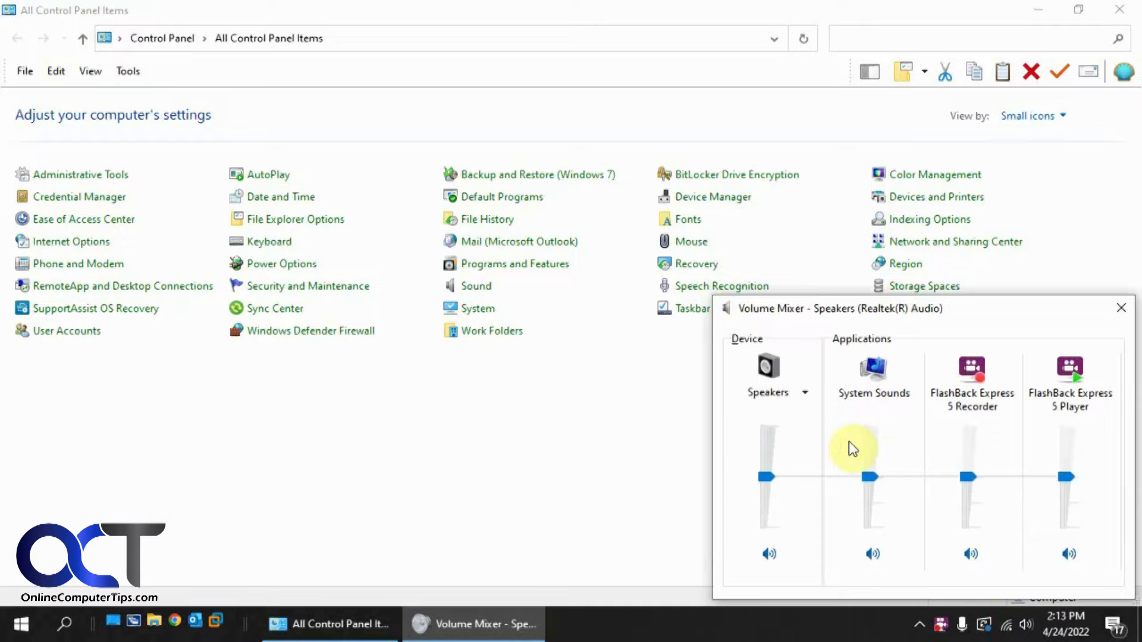
mouse_move(1122, 308)
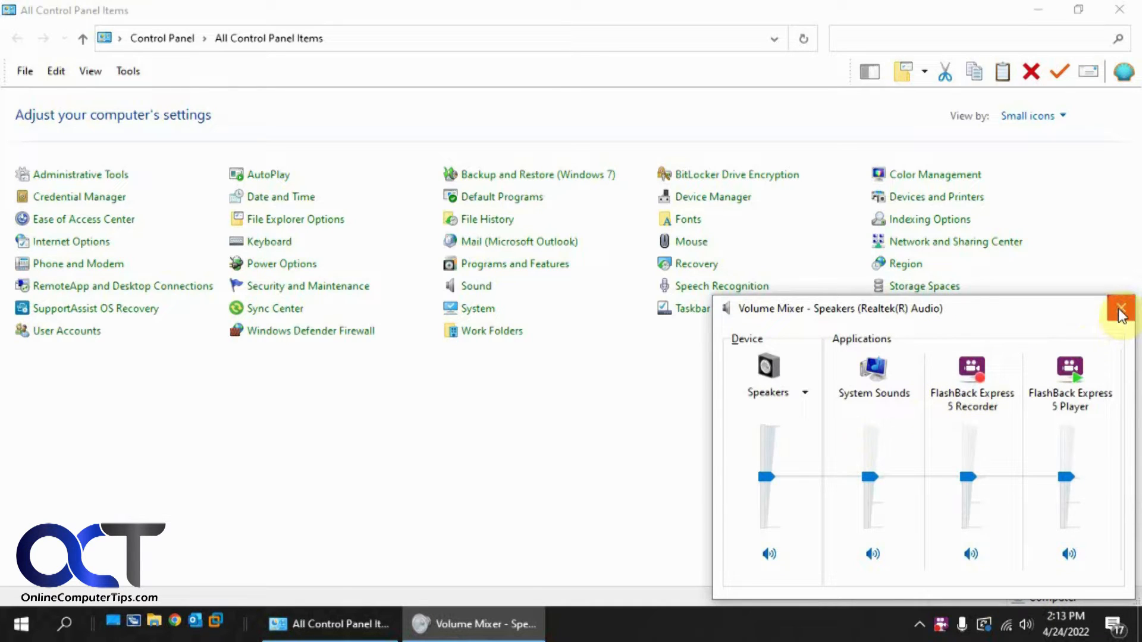
left_click(1121, 308)
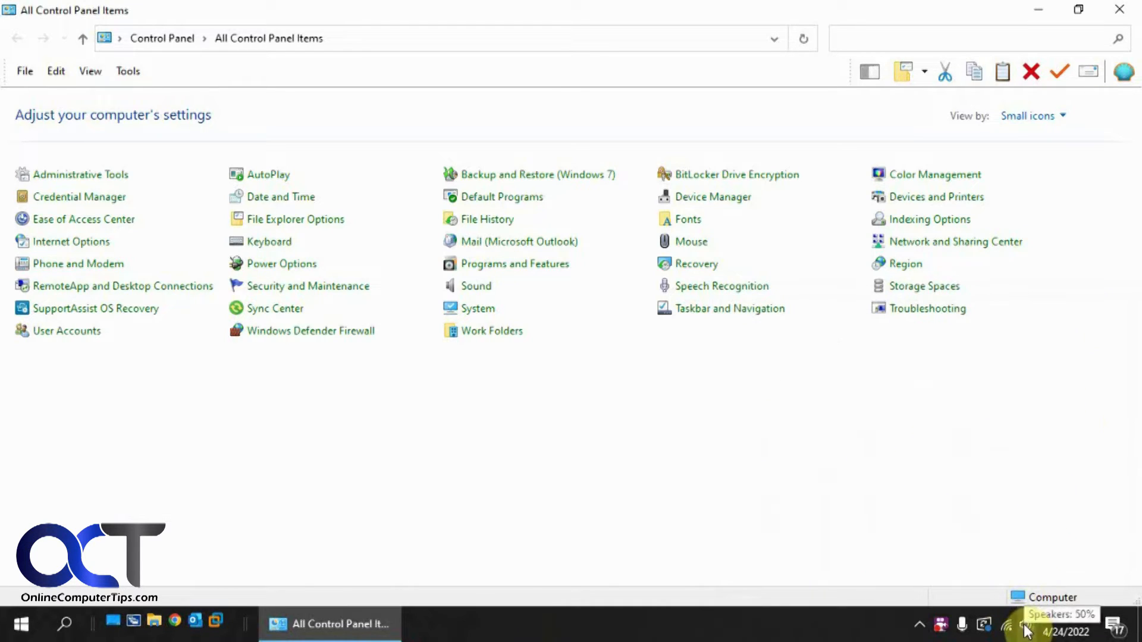
right_click(1023, 624)
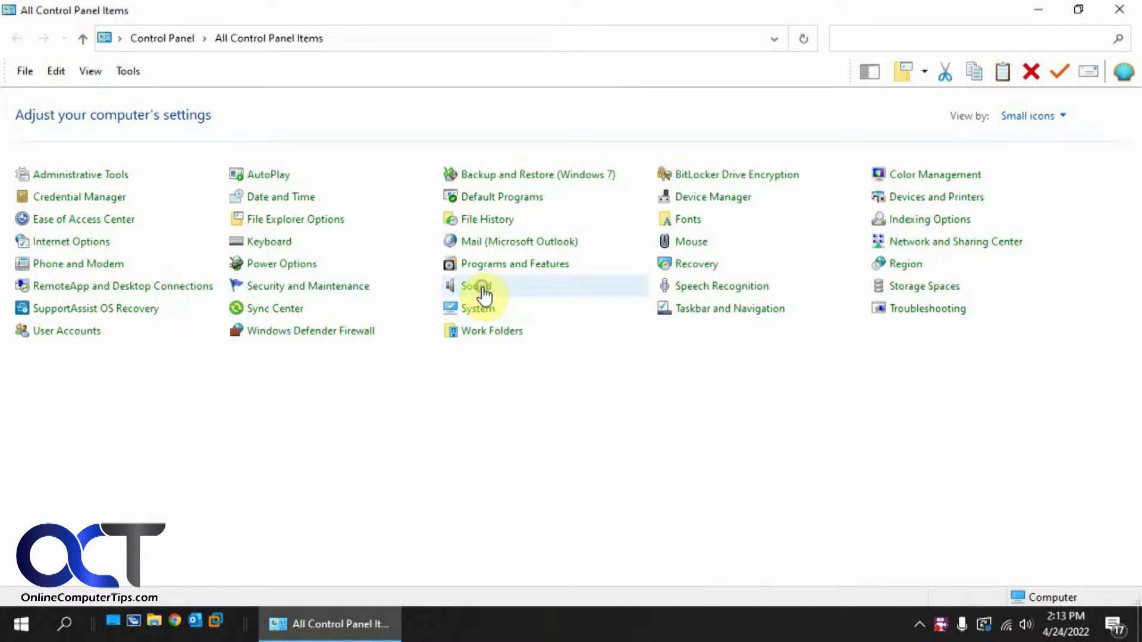
double_click(476, 285)
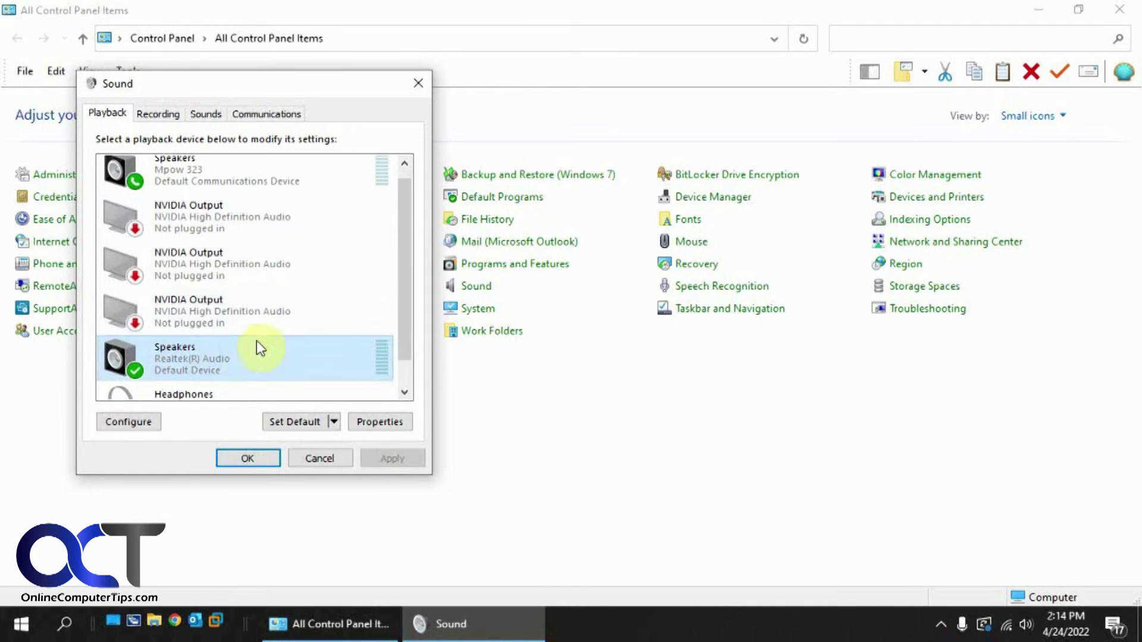
mouse_move(246, 361)
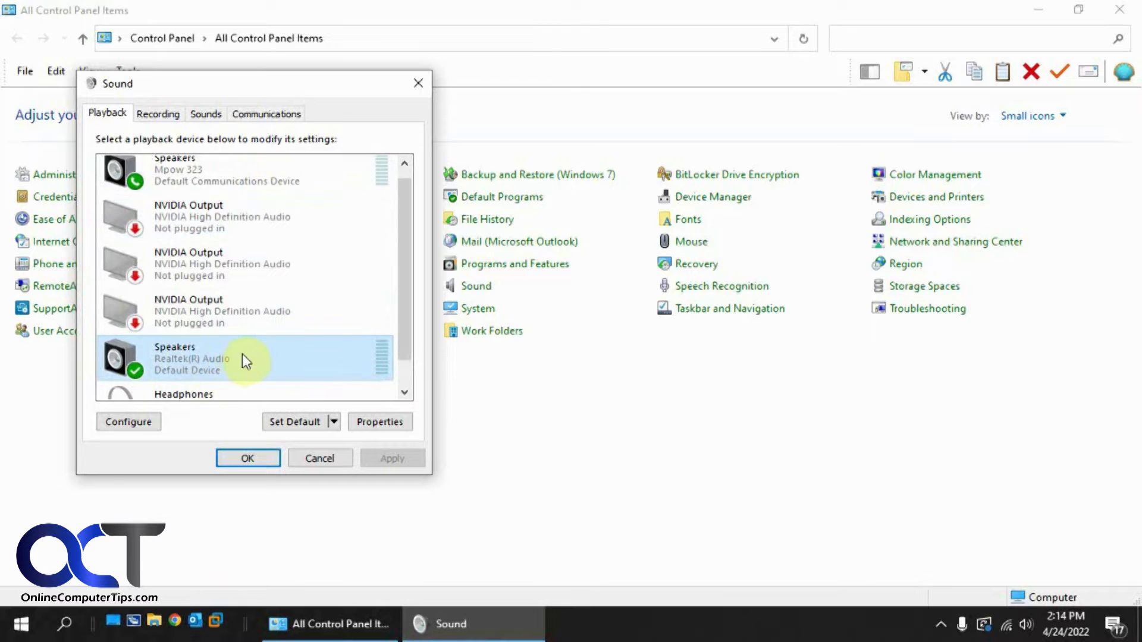
left_click(379, 421)
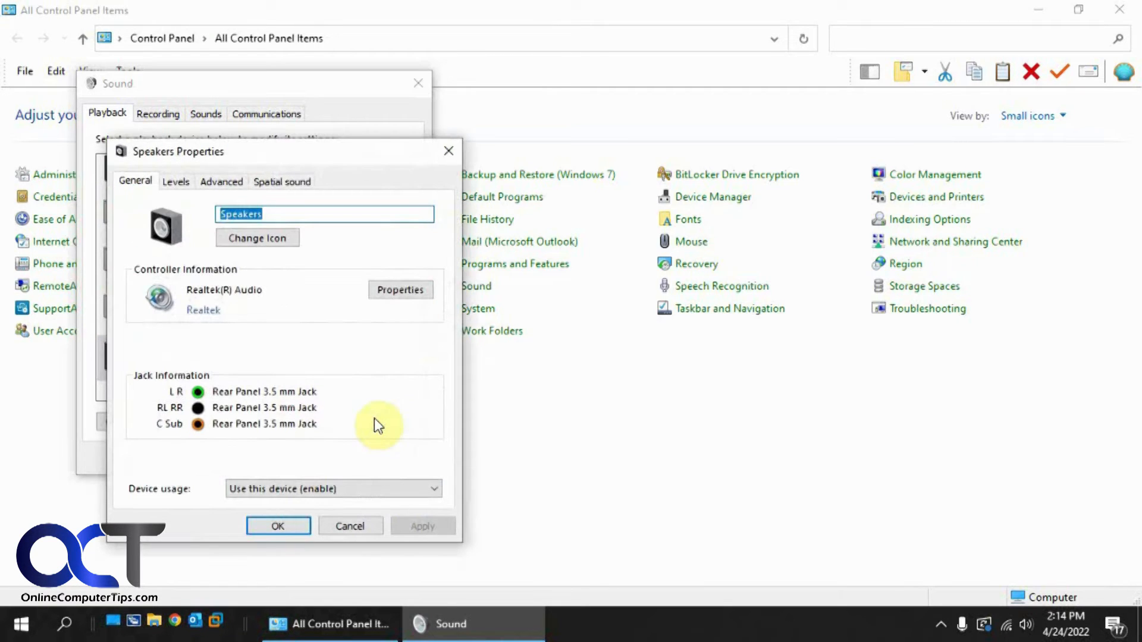
mouse_move(221, 181)
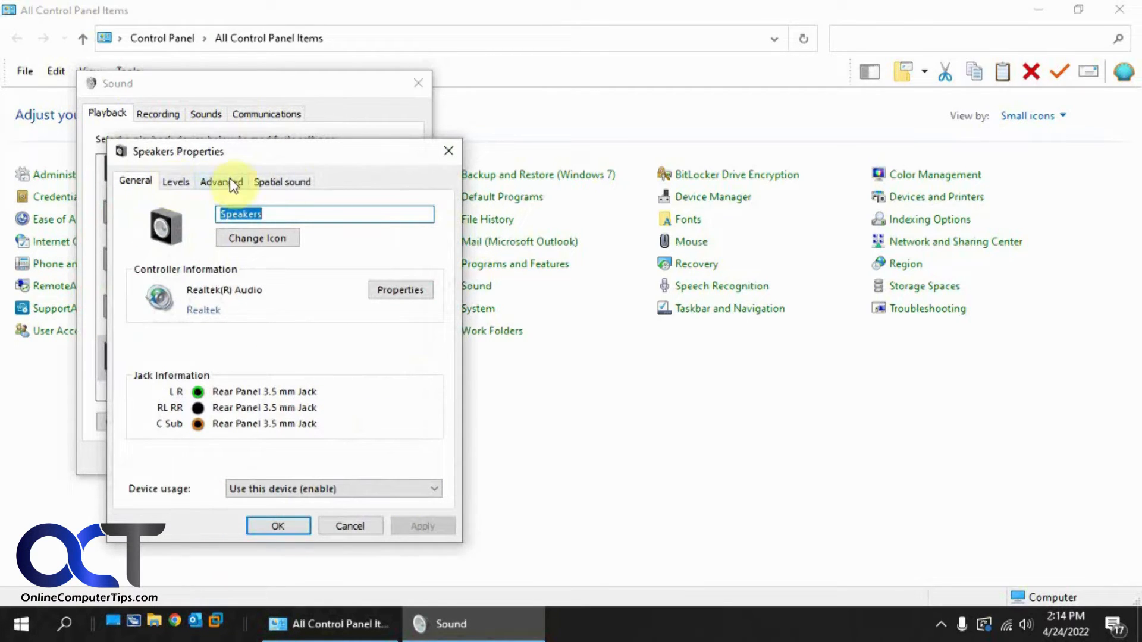
mouse_move(350, 526)
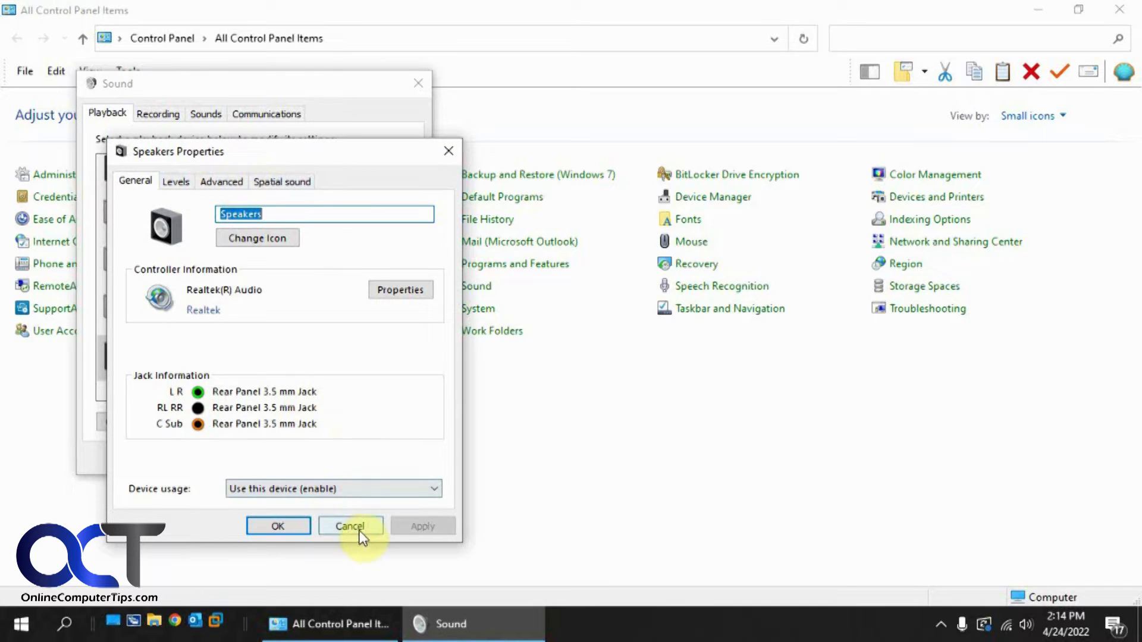
left_click(349, 526)
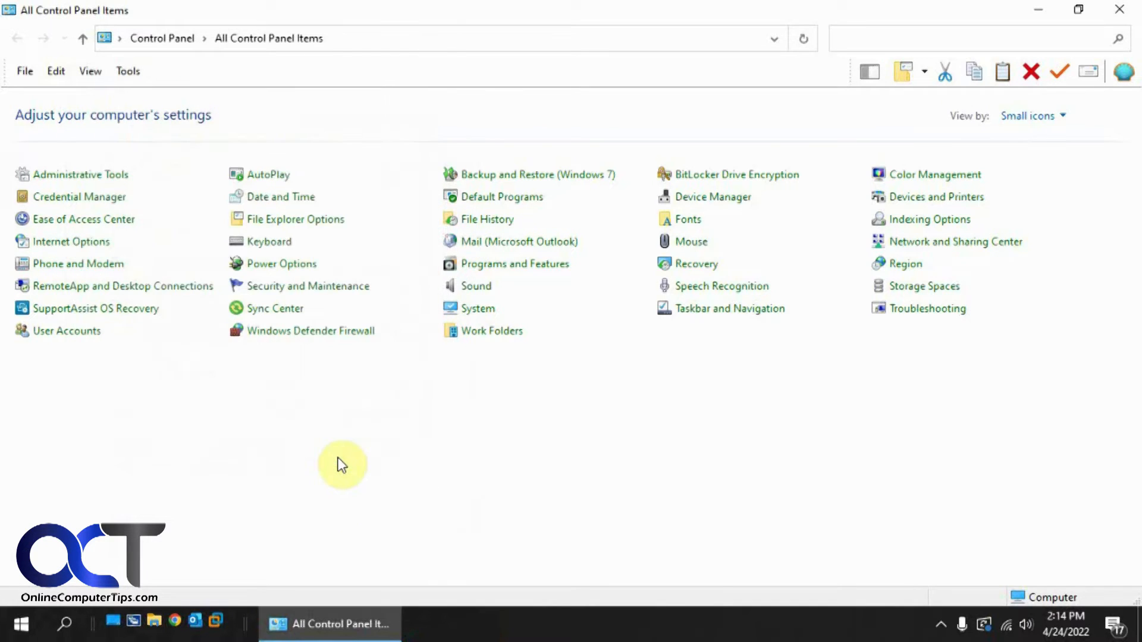
Step: Disable Realtek(R) Audio under Sound, video and game controllers, declining the restart
left_click(65, 625)
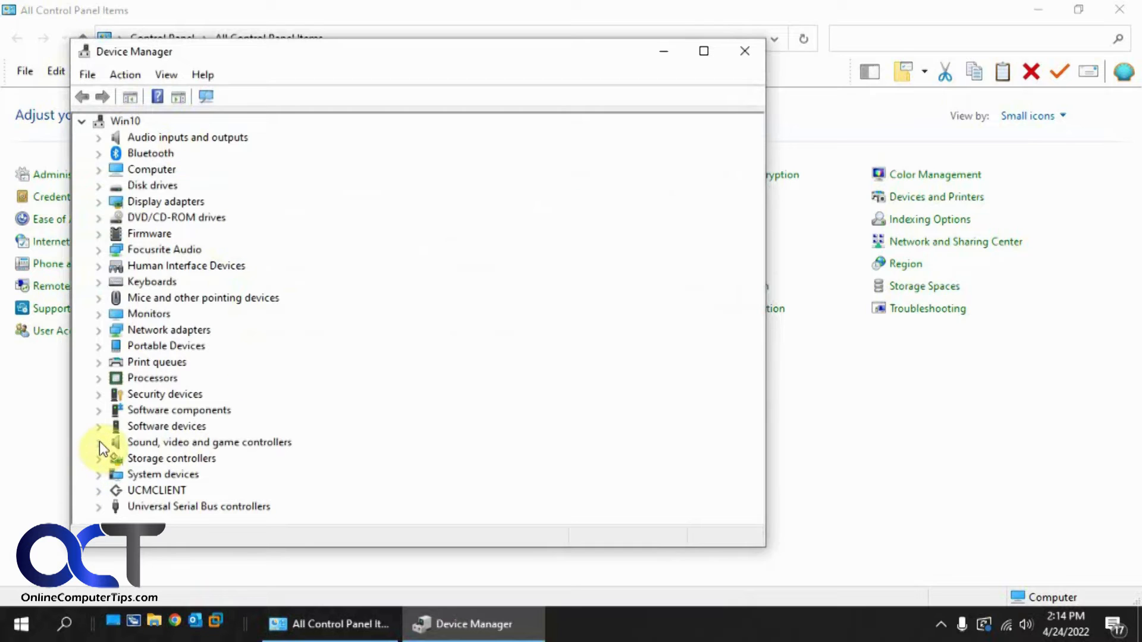
left_click(98, 442)
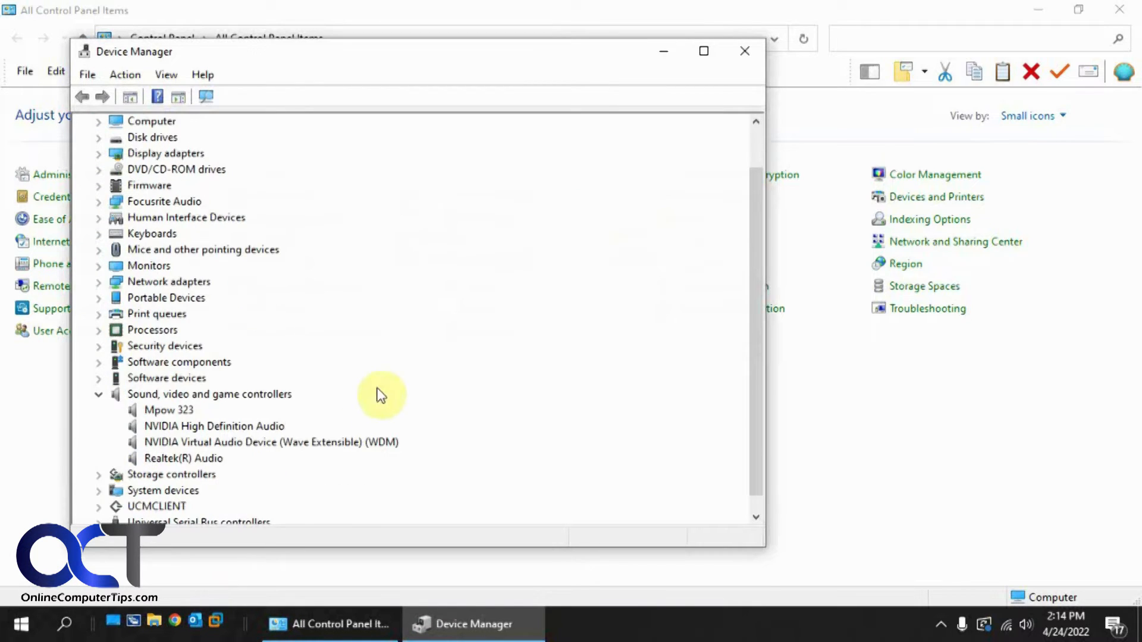
mouse_move(213, 462)
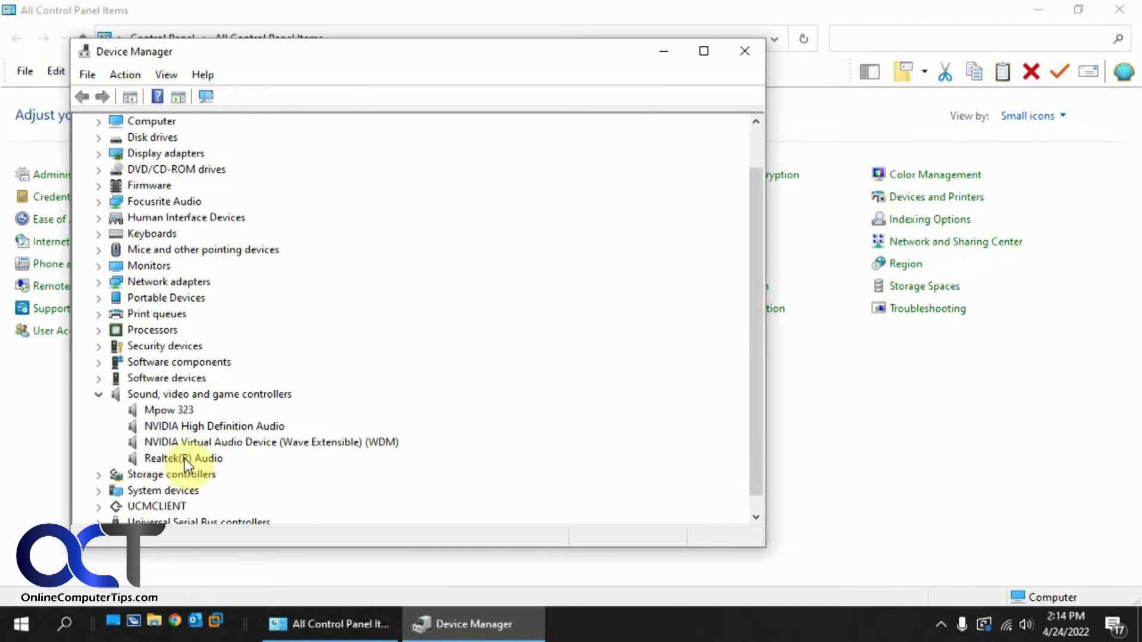
right_click(182, 458)
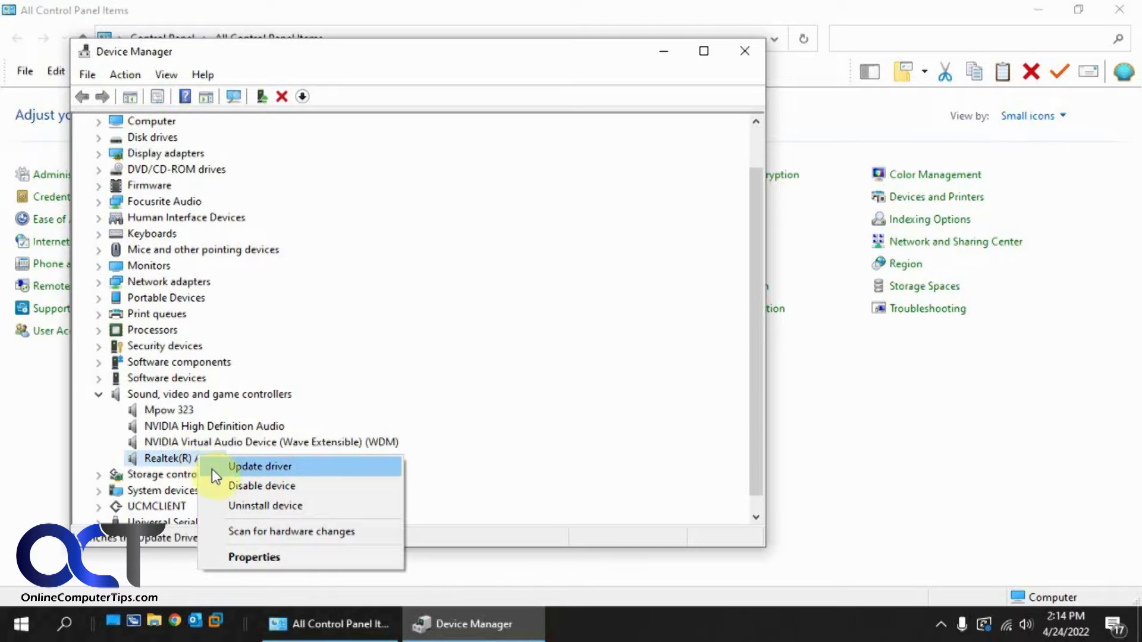
left_click(262, 485)
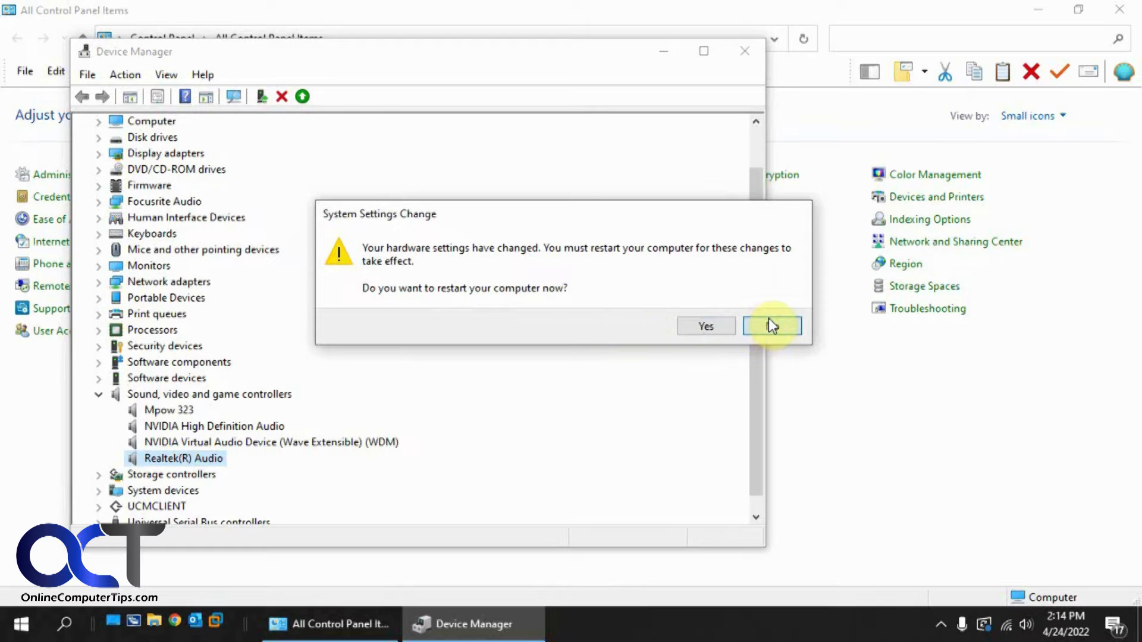
left_click(771, 326)
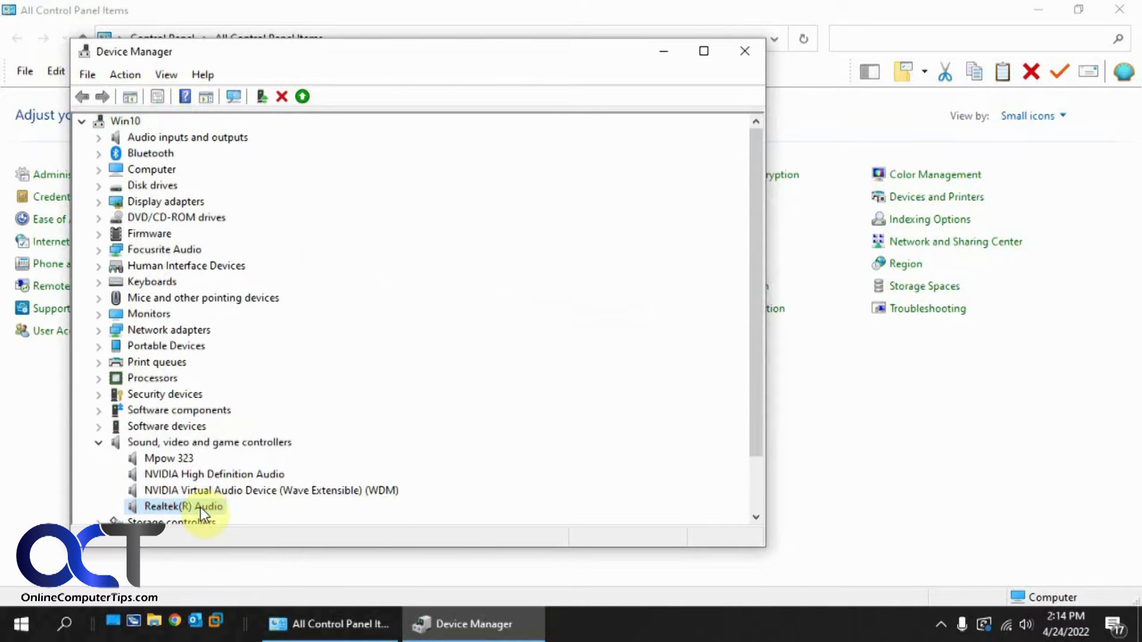
Step: Update Realtek(R) Audio's driver to the generic High Definition Audio Device
right_click(183, 507)
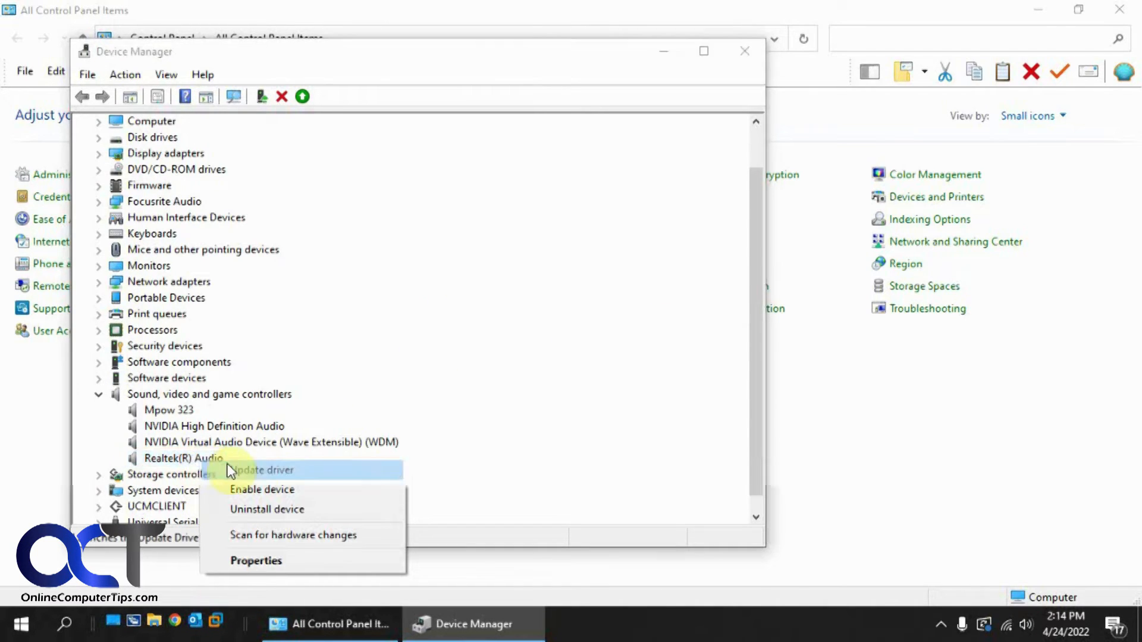
left_click(262, 470)
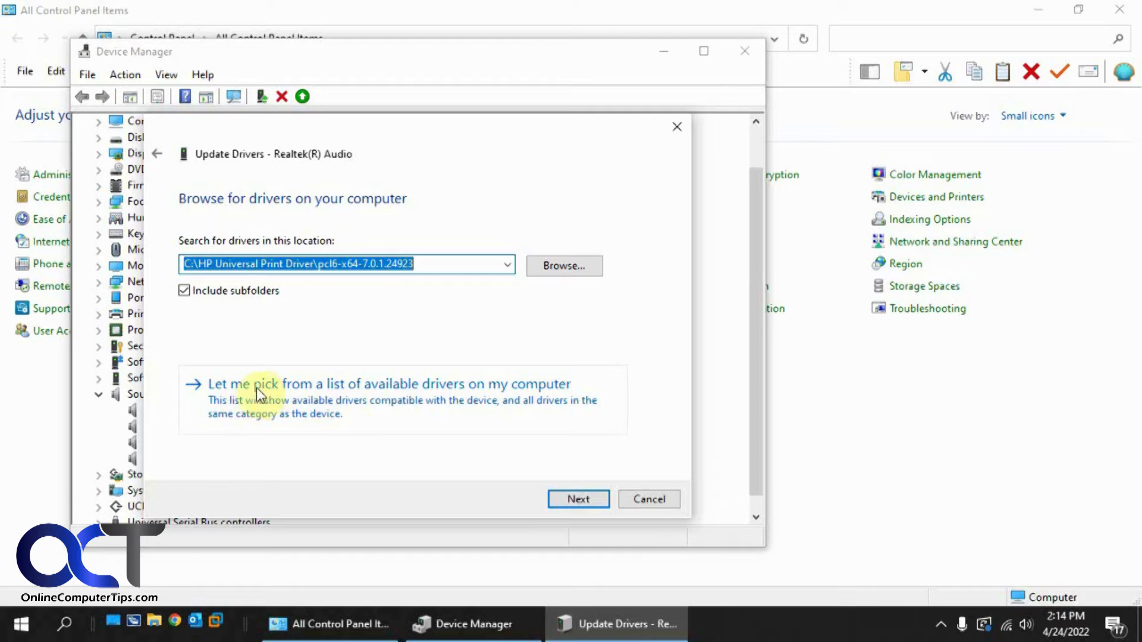
mouse_move(428, 395)
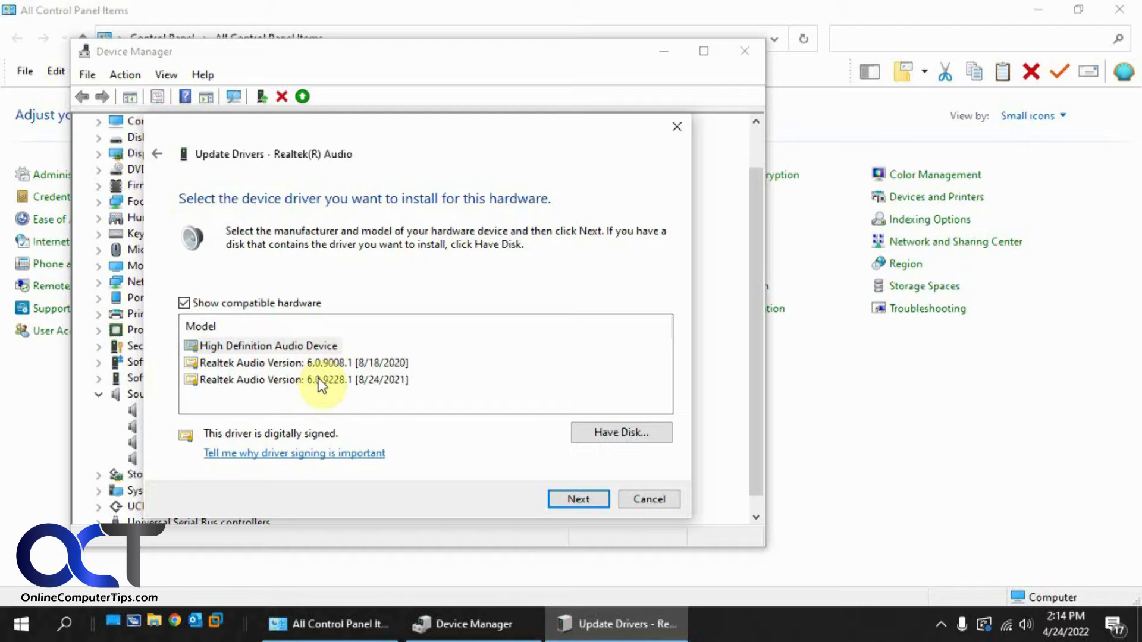
left_click(299, 363)
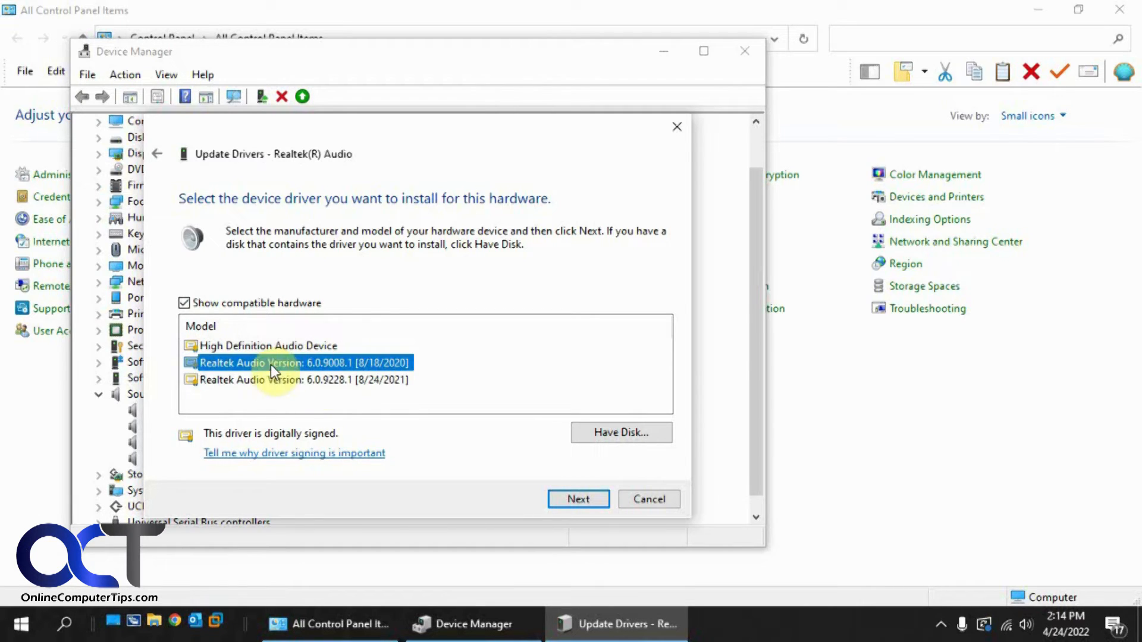
left_click(302, 380)
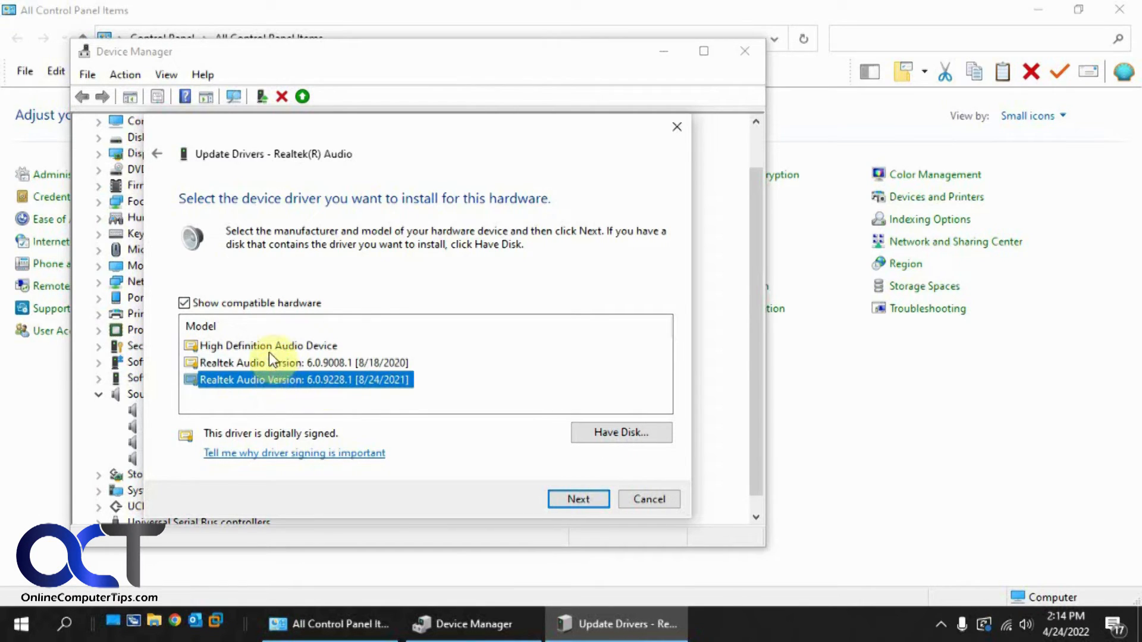
left_click(267, 345)
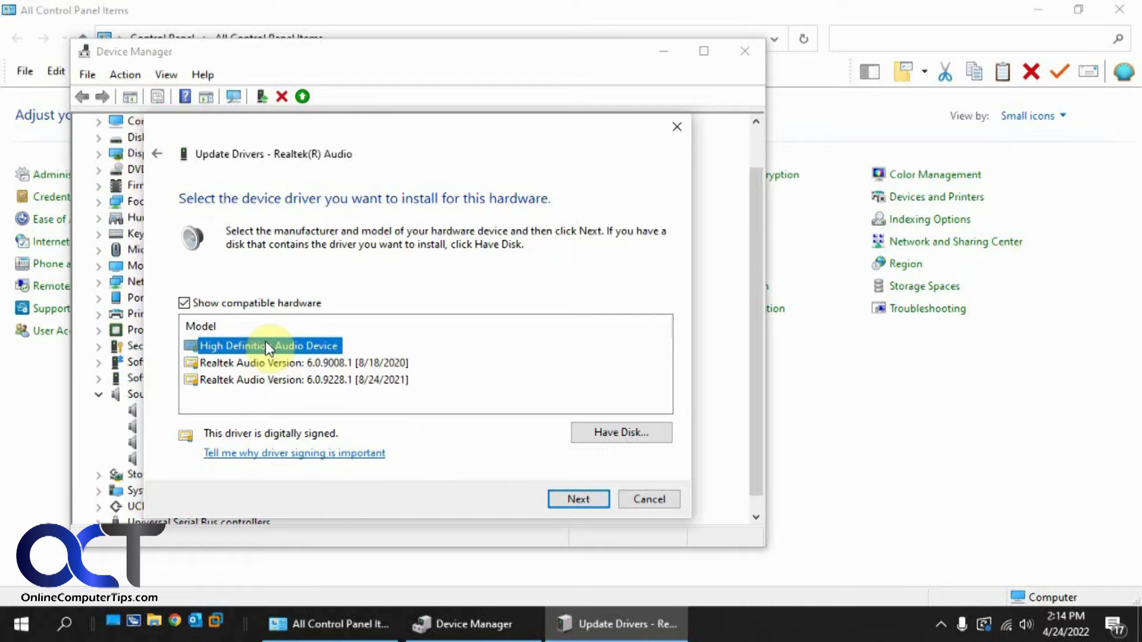
left_click(578, 498)
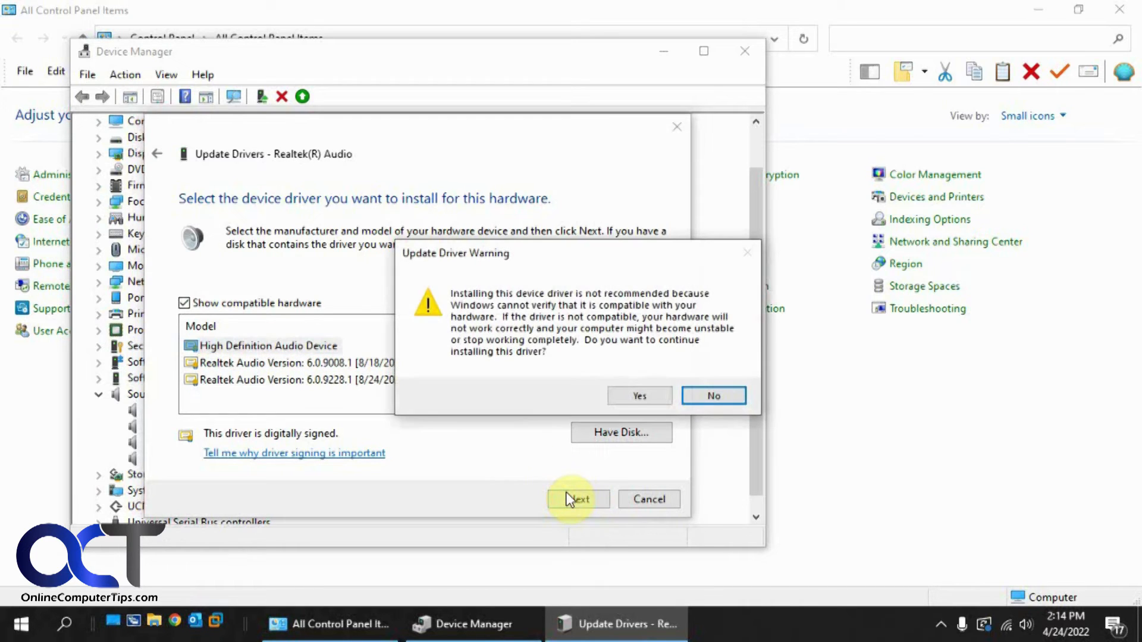
mouse_move(524, 301)
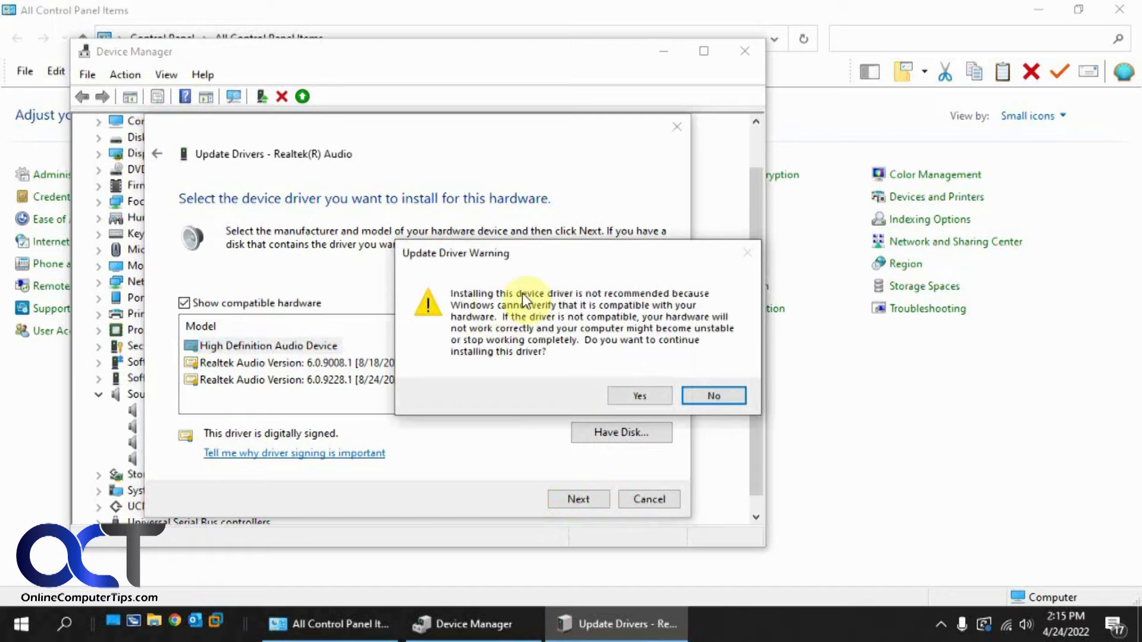
mouse_move(601, 313)
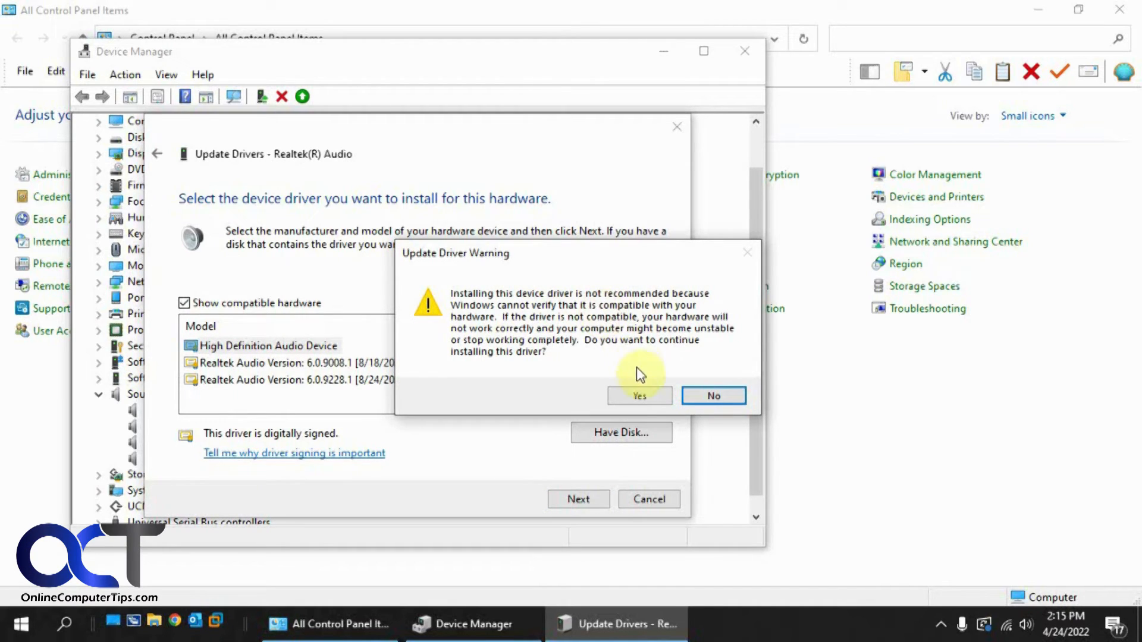
Step: Accept the unverified driver warning, finish the update and restart the computer
left_click(639, 395)
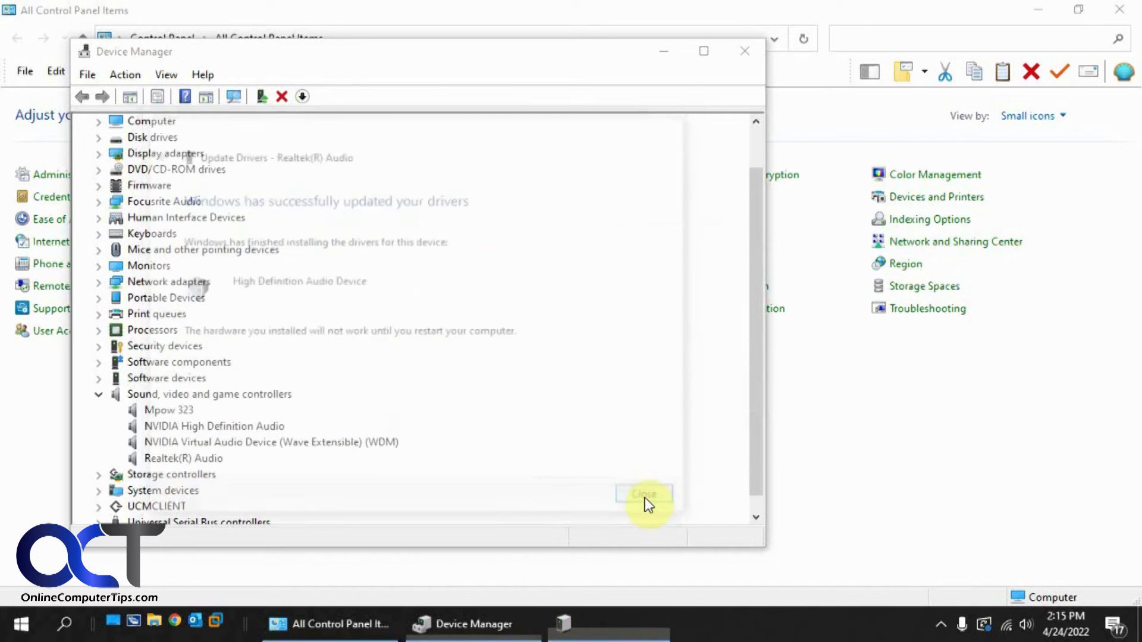
left_click(644, 494)
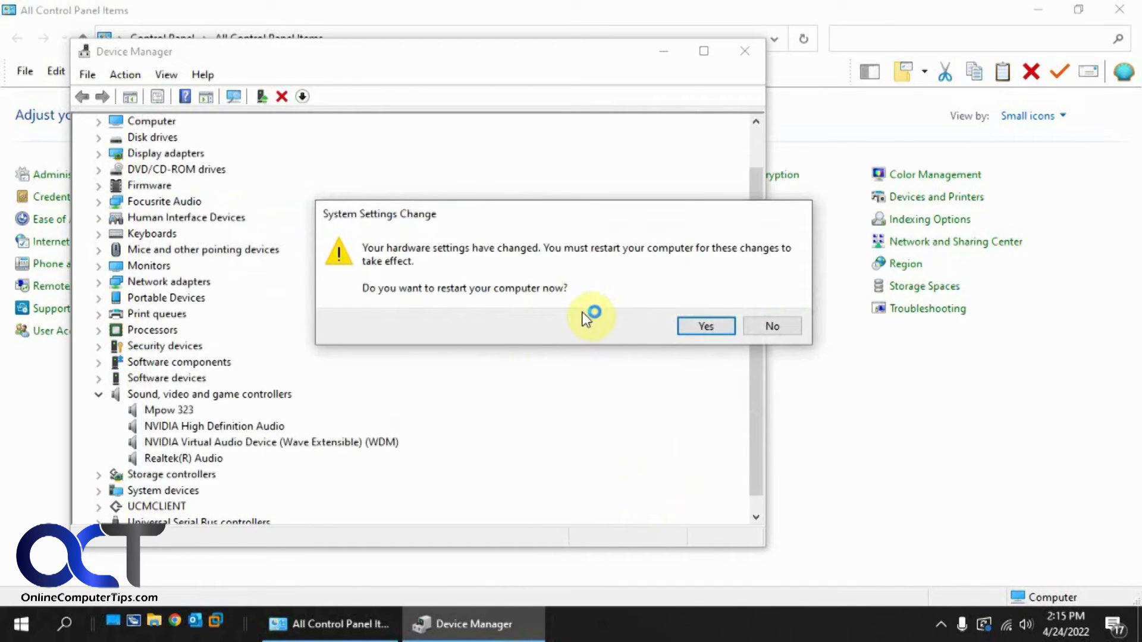
mouse_move(575, 322)
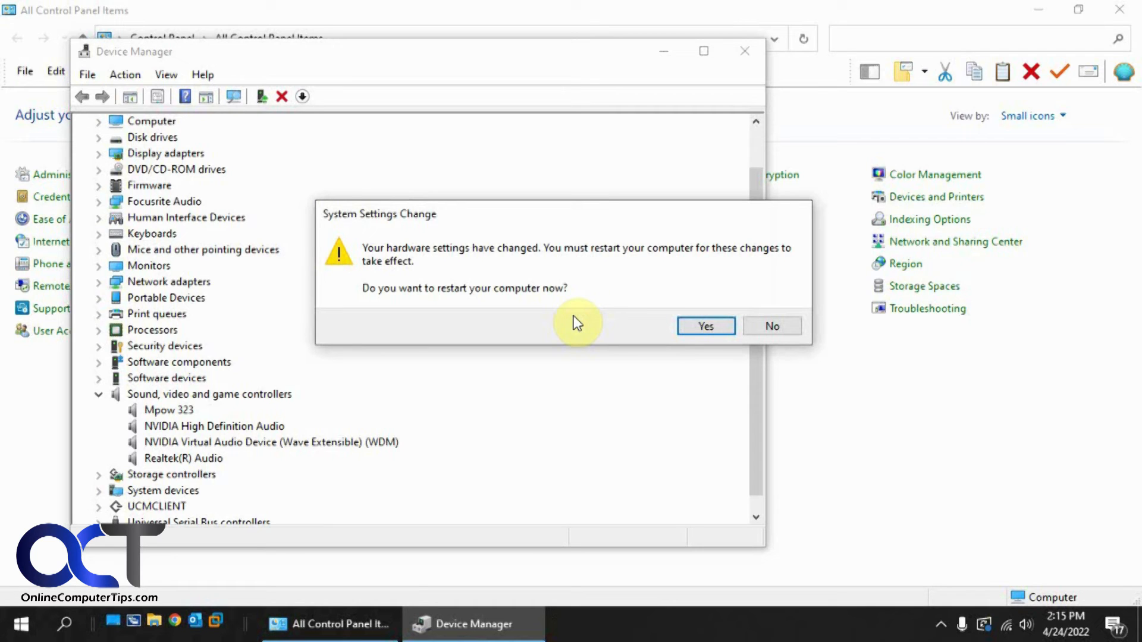
left_click(771, 326)
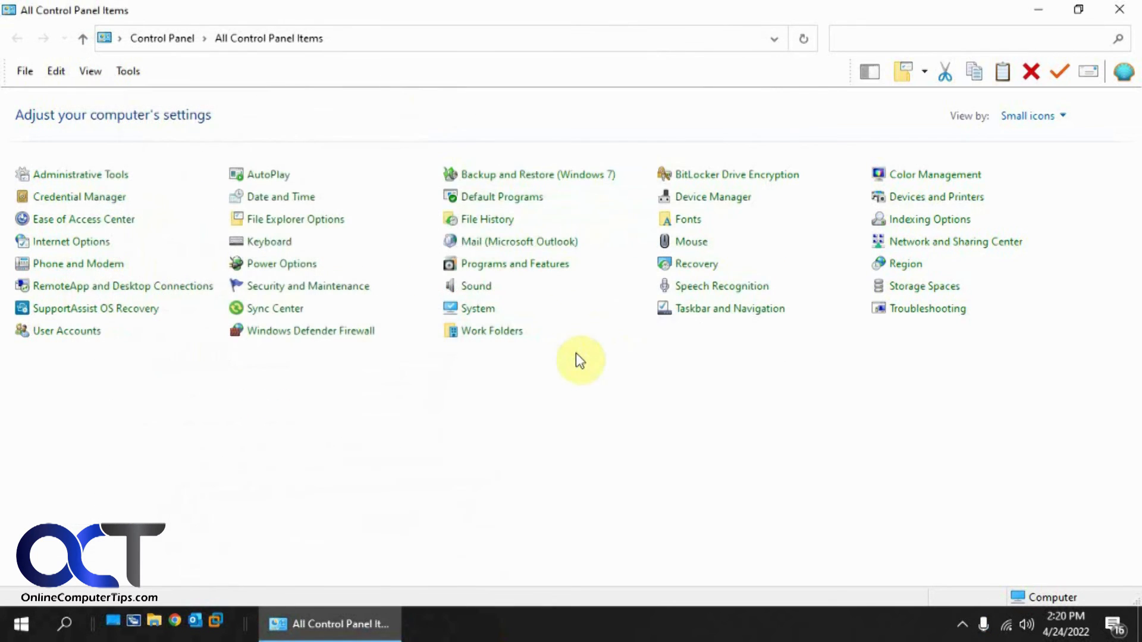
mouse_move(597, 353)
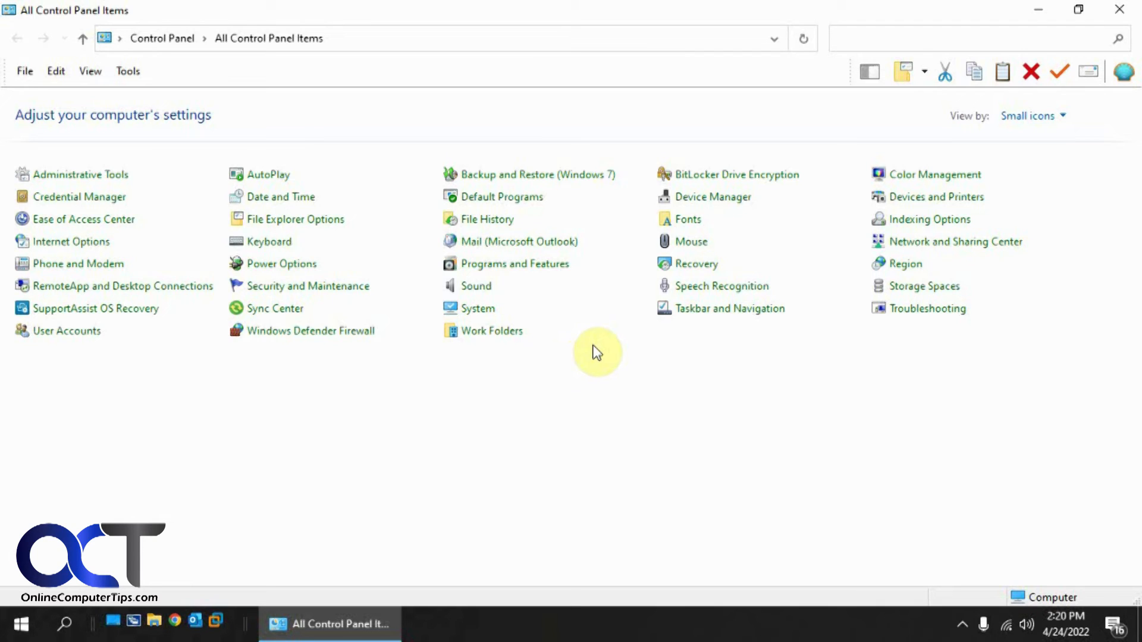
Step: Show the Enhancements of Speakers (Realtek(R) Audio): Bass Boost, Virtual Surround, Room Correction, Loudness Equalization
left_click(476, 286)
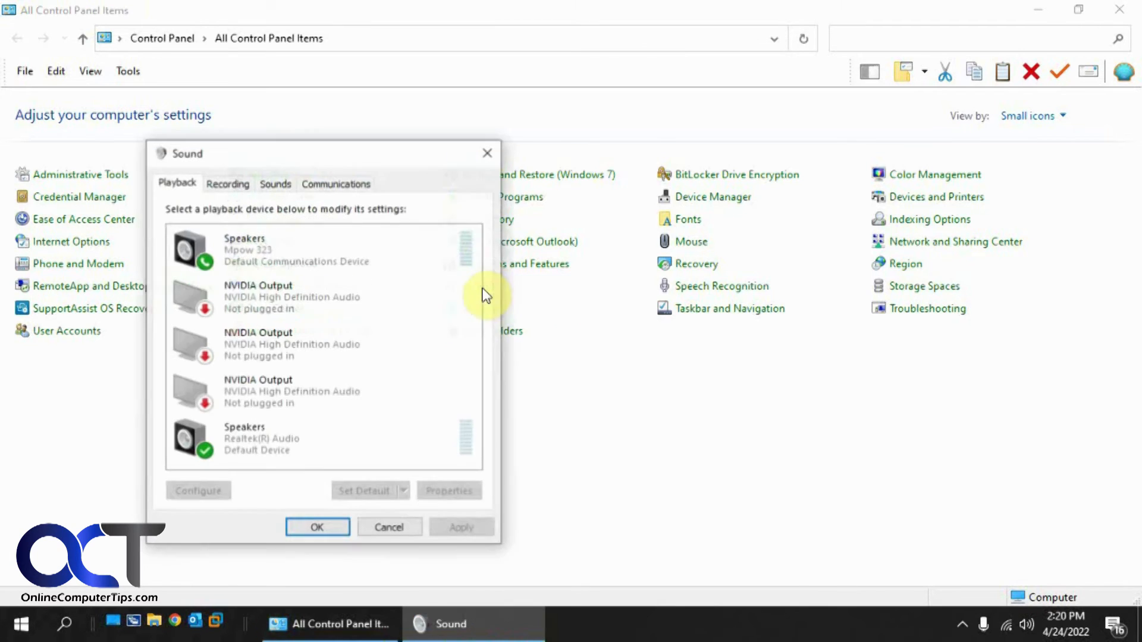
left_click(291, 438)
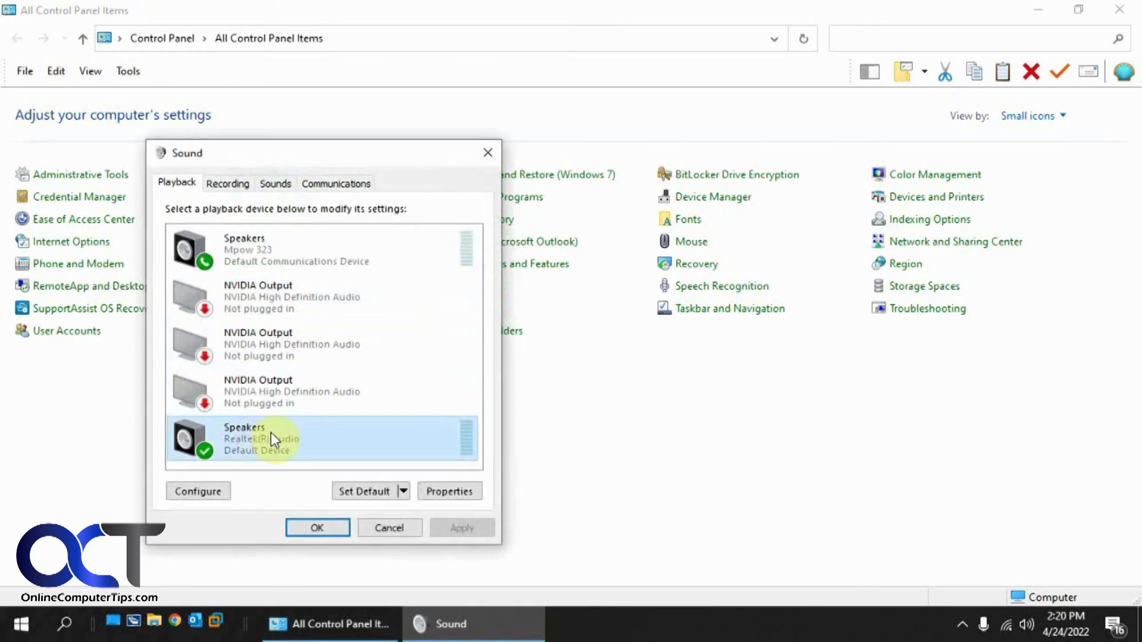
left_click(448, 491)
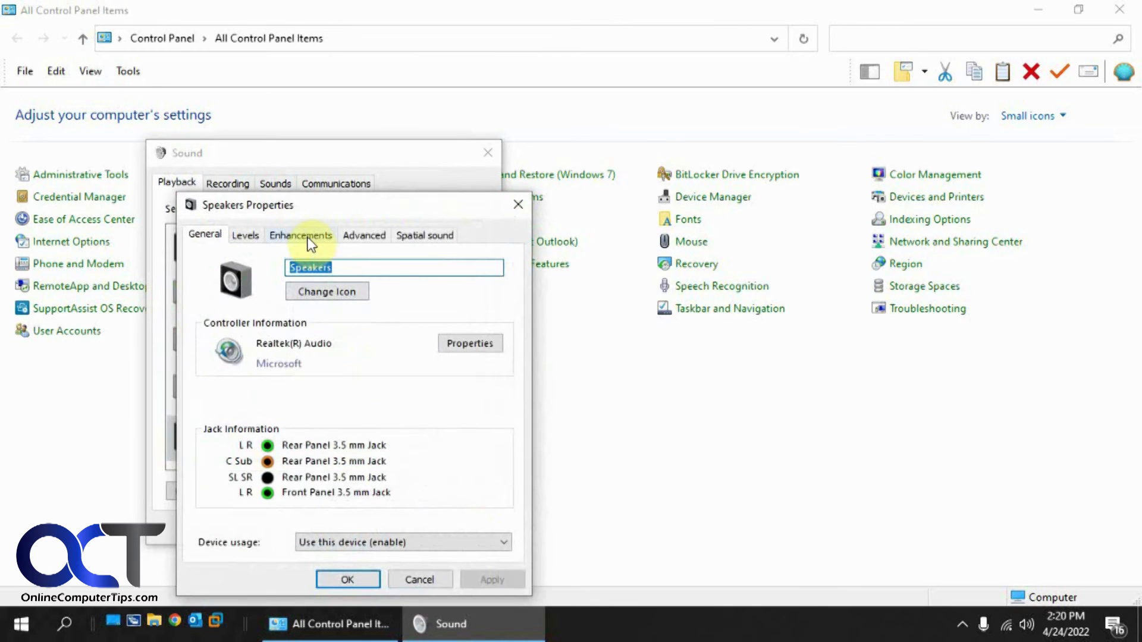
left_click(301, 234)
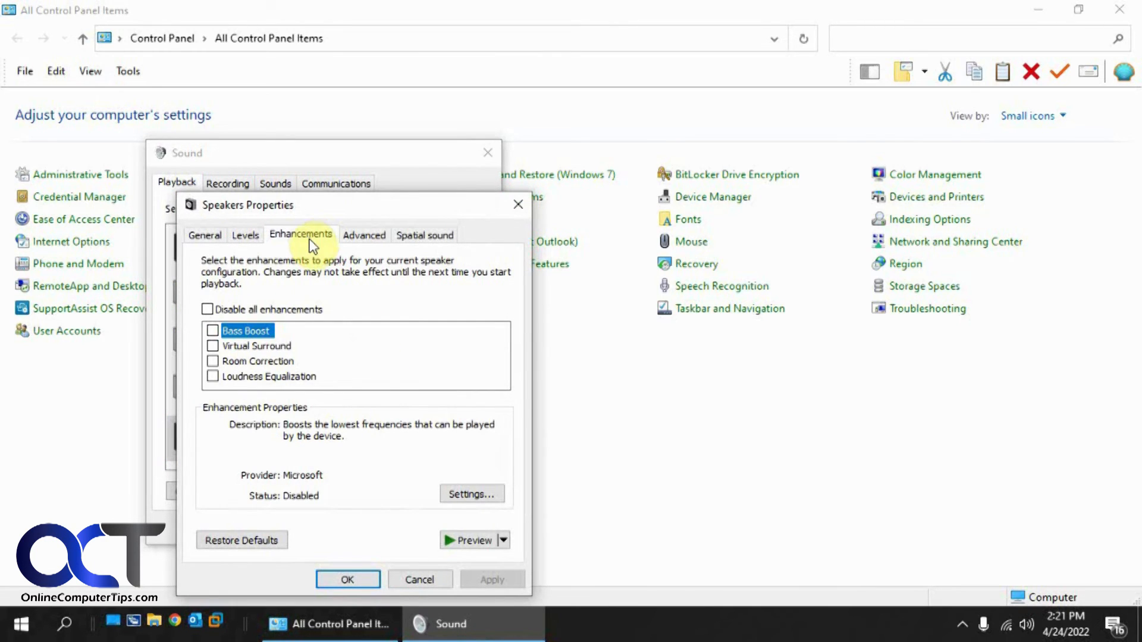
mouse_move(306, 368)
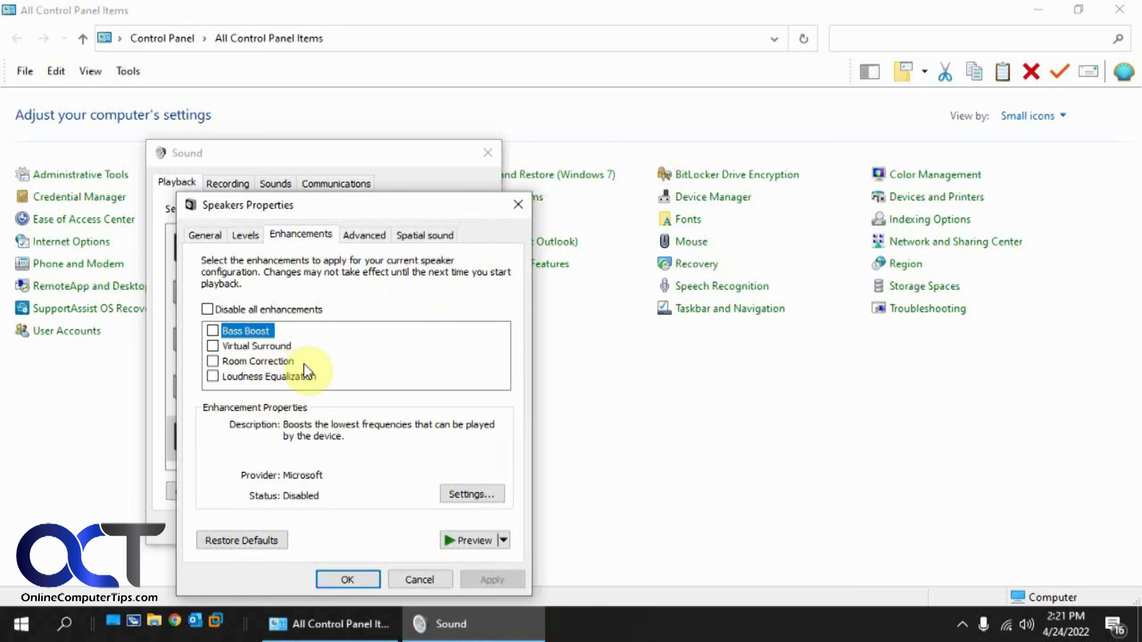
mouse_move(364, 364)
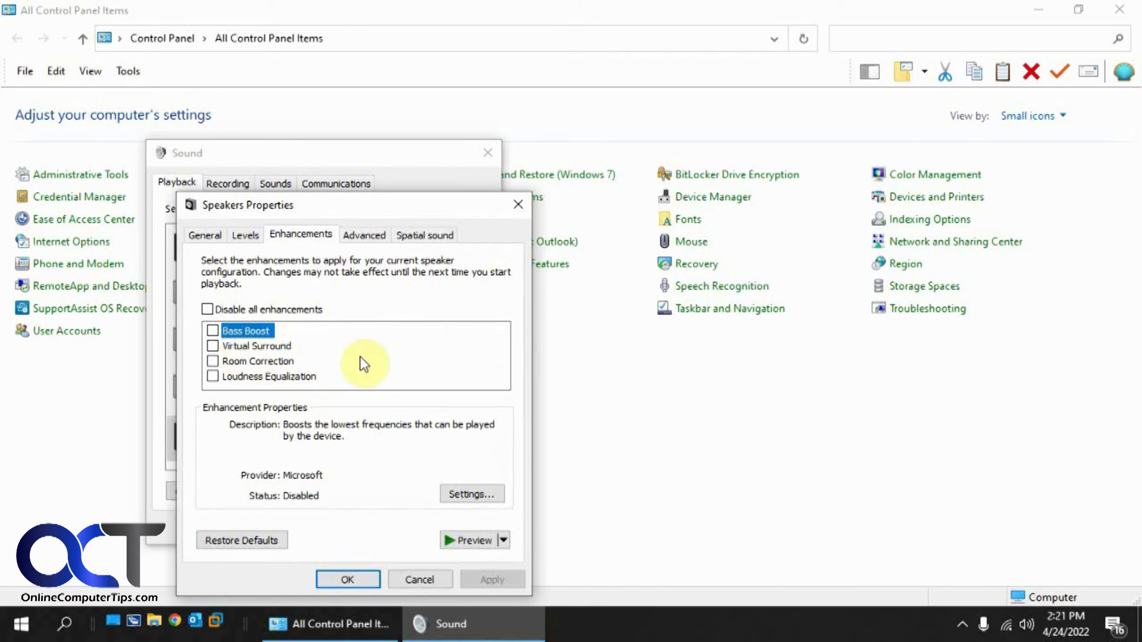
mouse_move(317, 384)
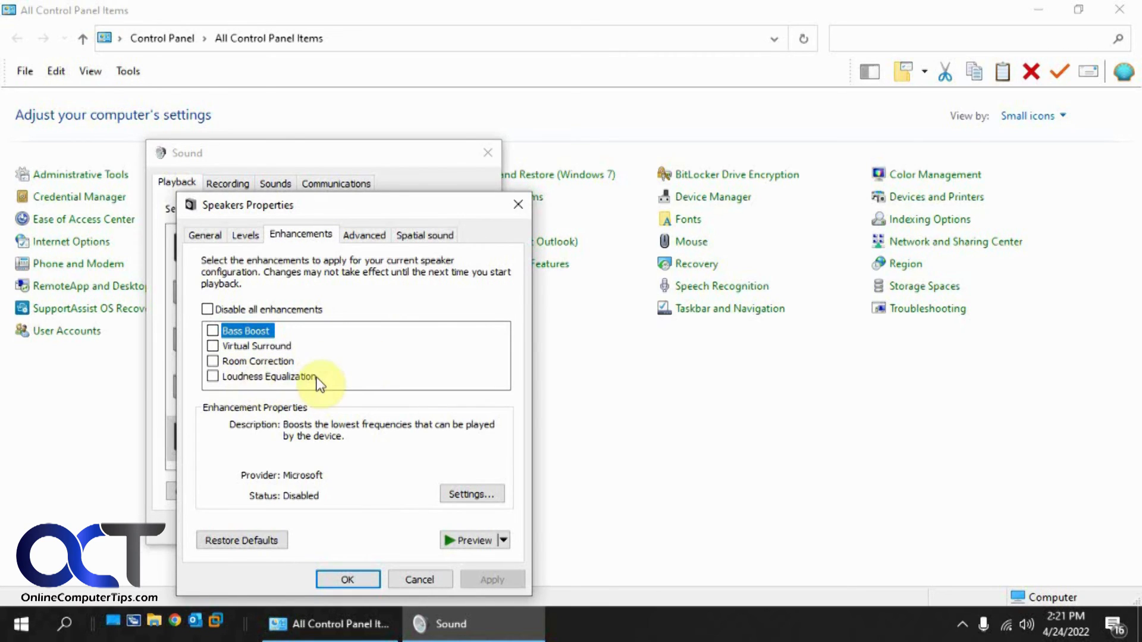
mouse_move(348, 380)
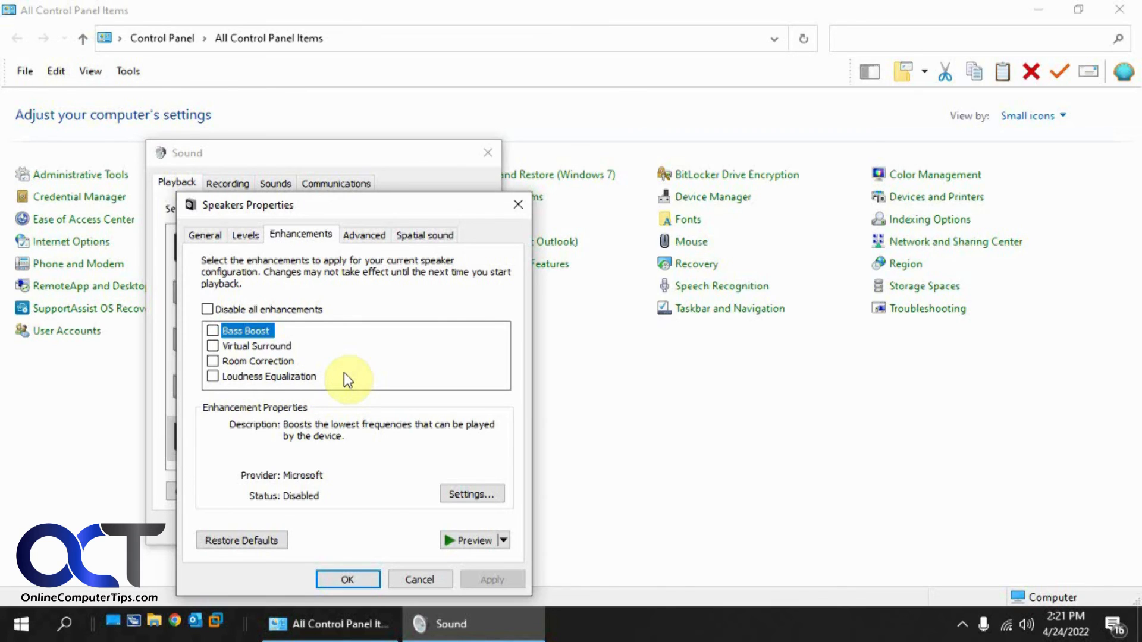
mouse_move(297, 377)
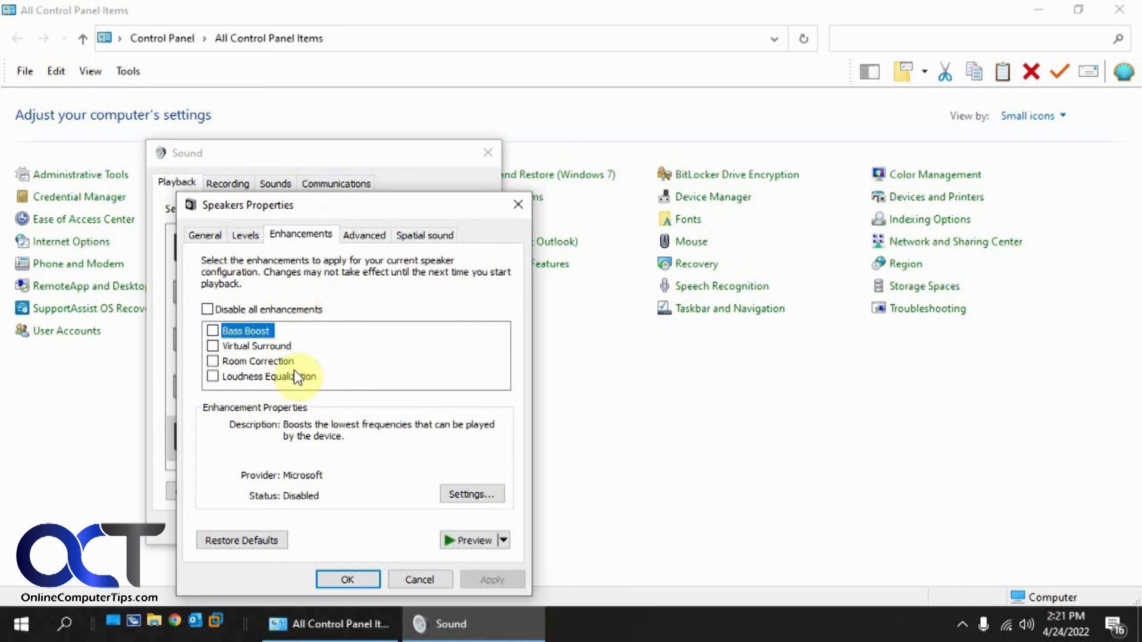
mouse_move(342, 396)
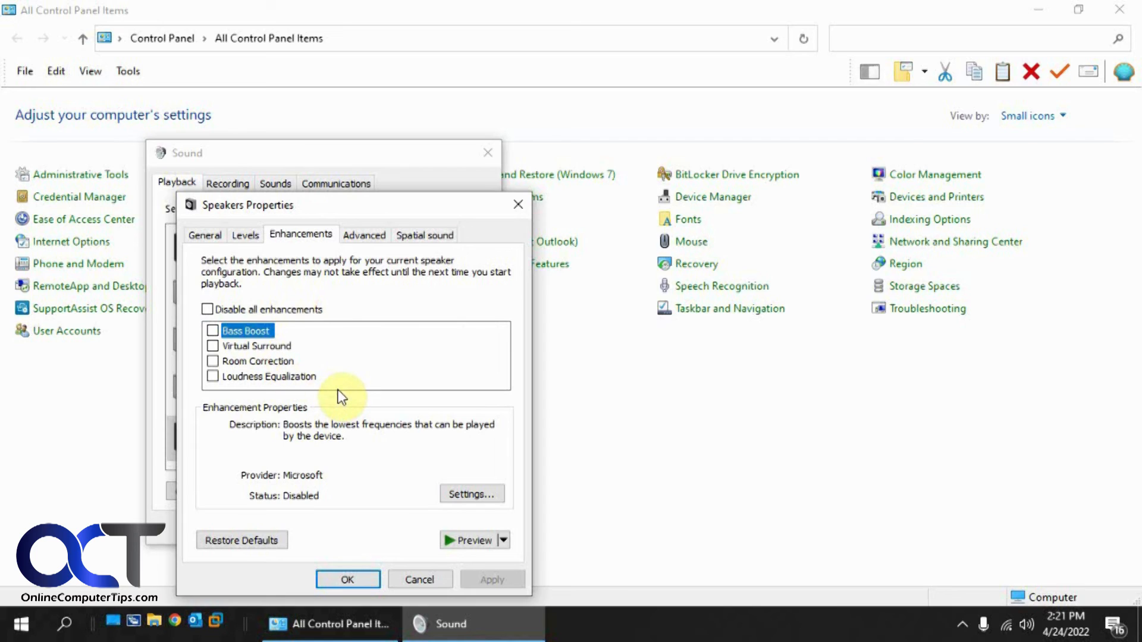